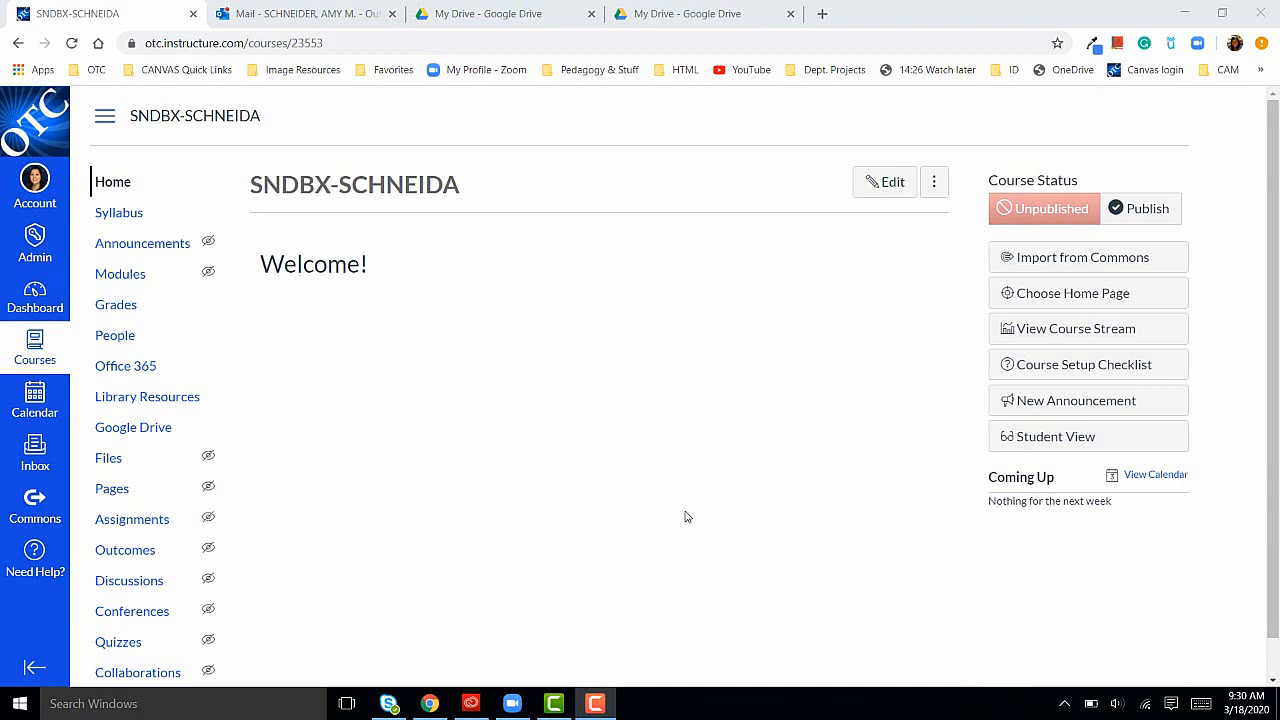
pyautogui.moveTo(604, 524)
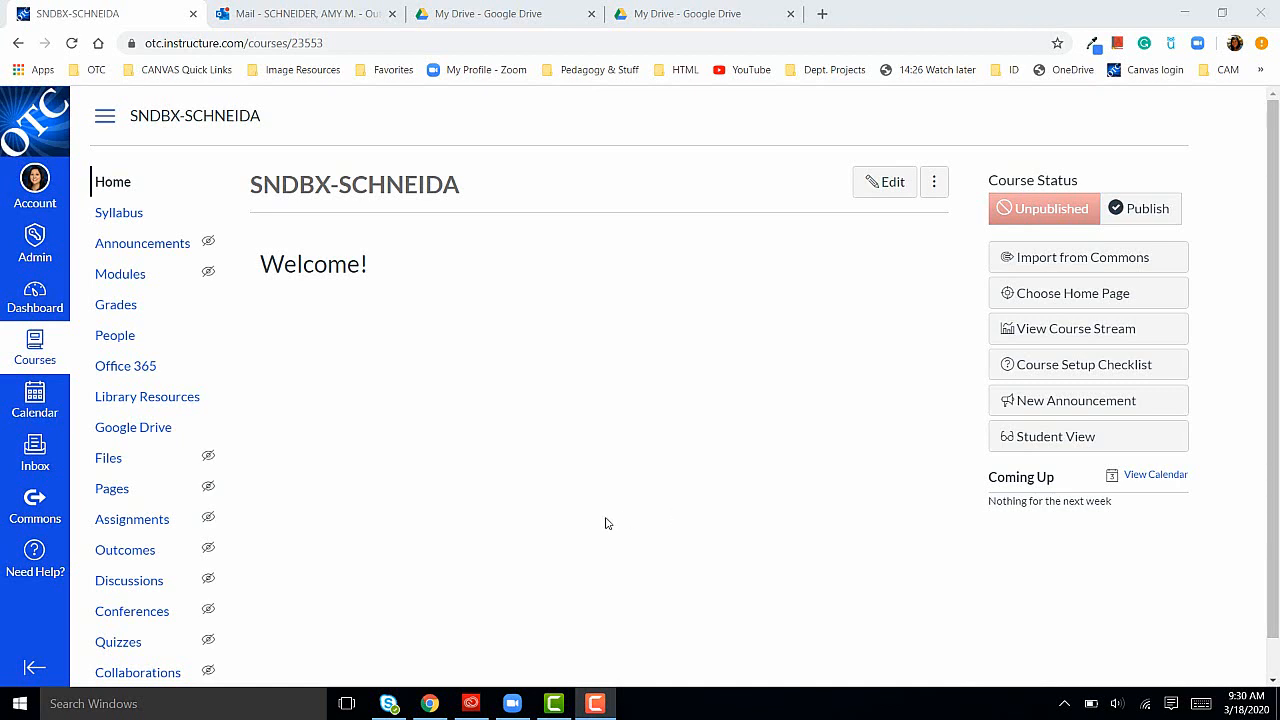
pyautogui.moveTo(396, 572)
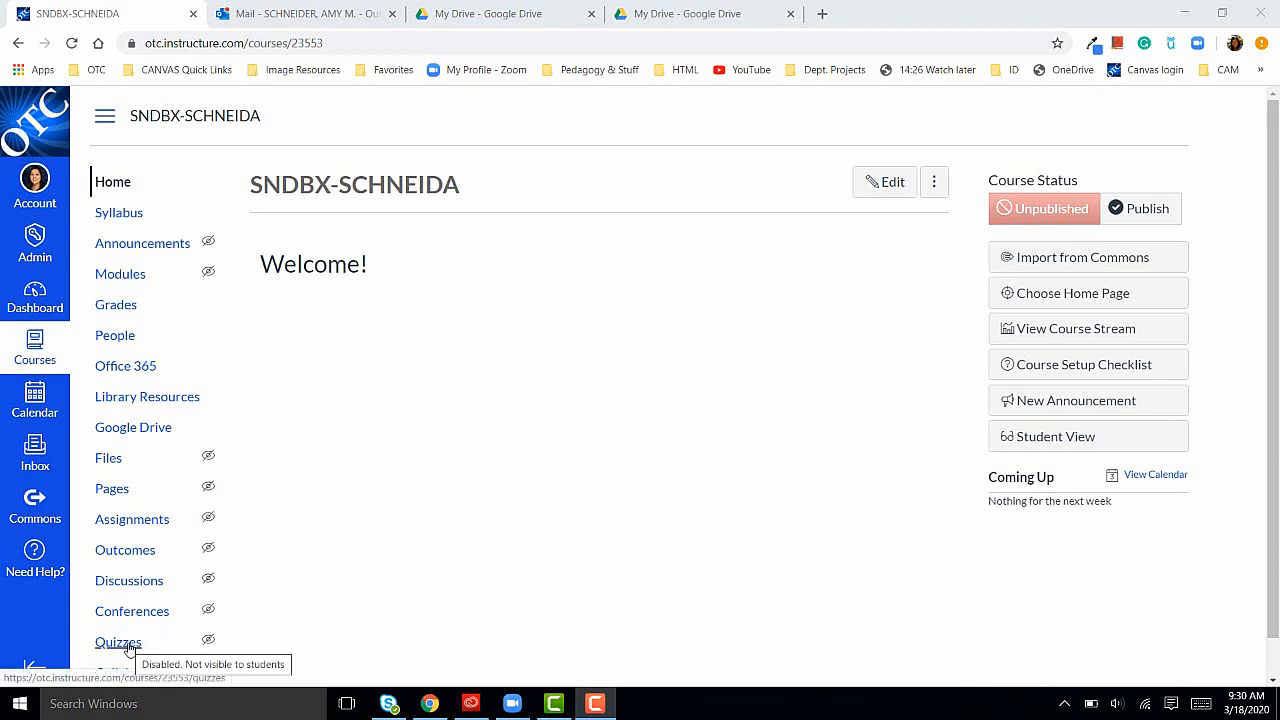
# - Go to the Quizzes page of the SNDBX-SCHNEIDA course
pyautogui.click(120, 640)
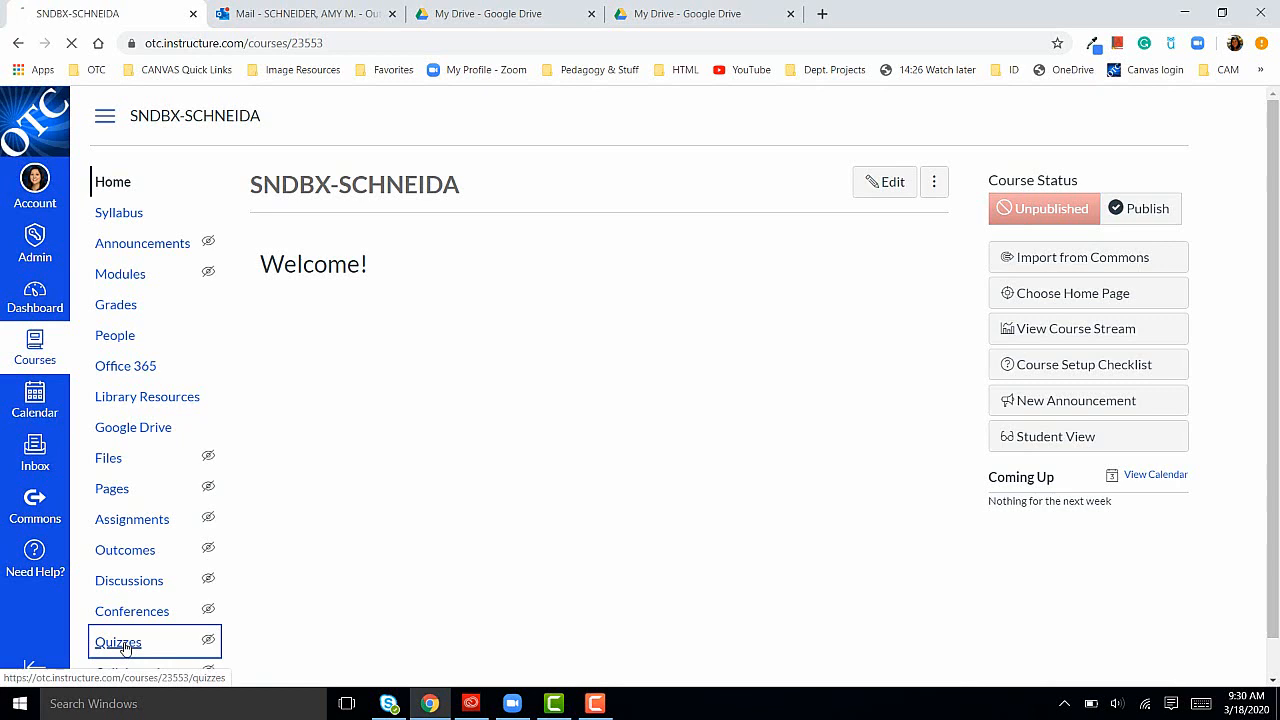
# - Open the unpublished Unnamed Quiz's details page from the quizzes list
pyautogui.click(118, 640)
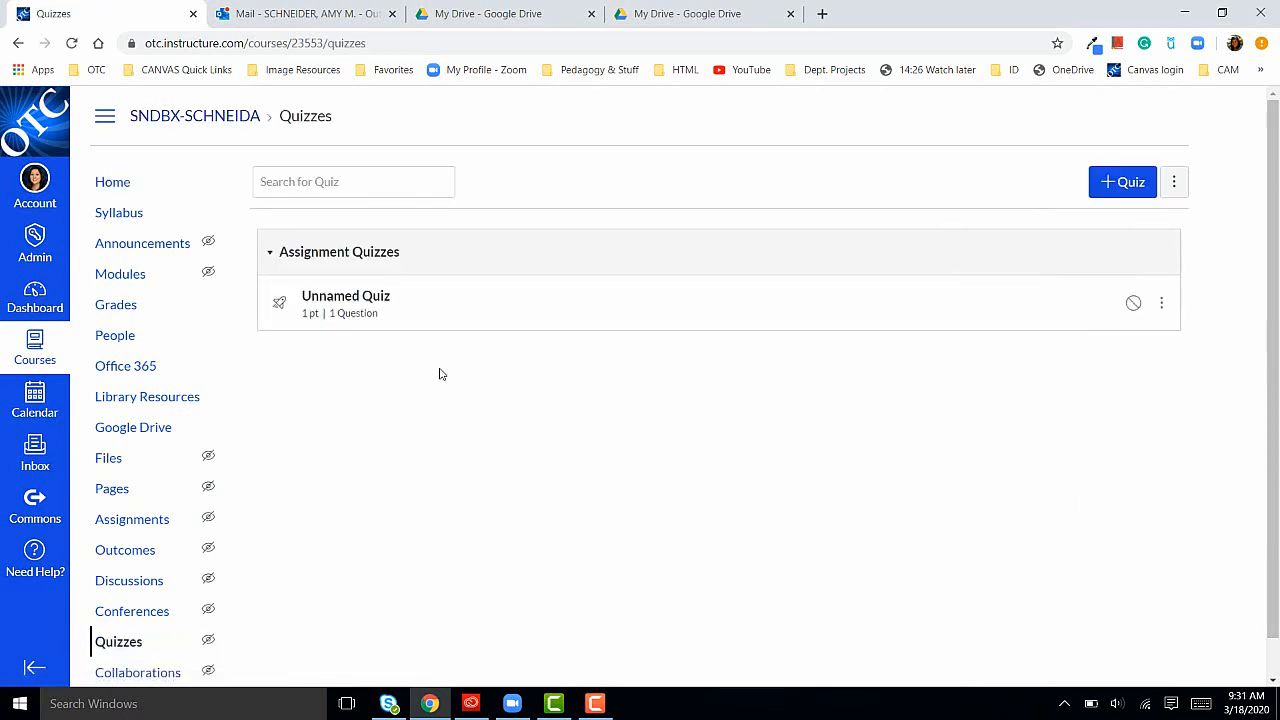
pyautogui.moveTo(1122, 182)
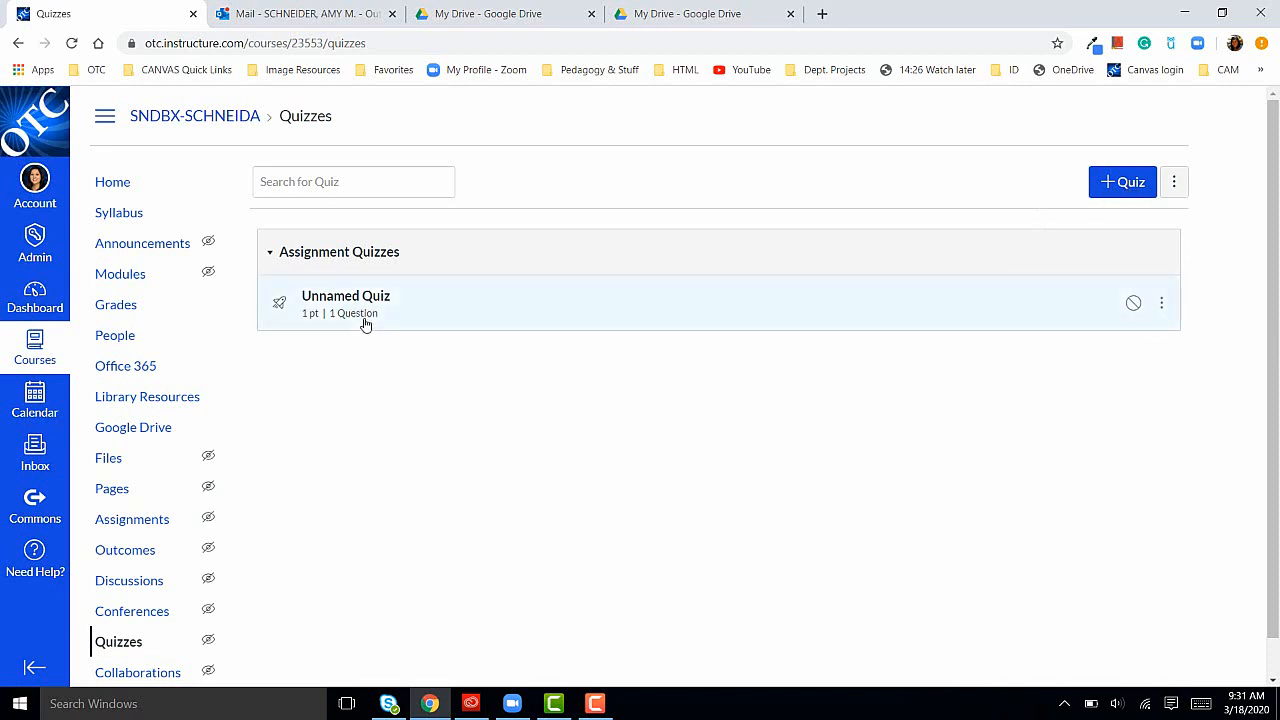
pyautogui.moveTo(344, 296)
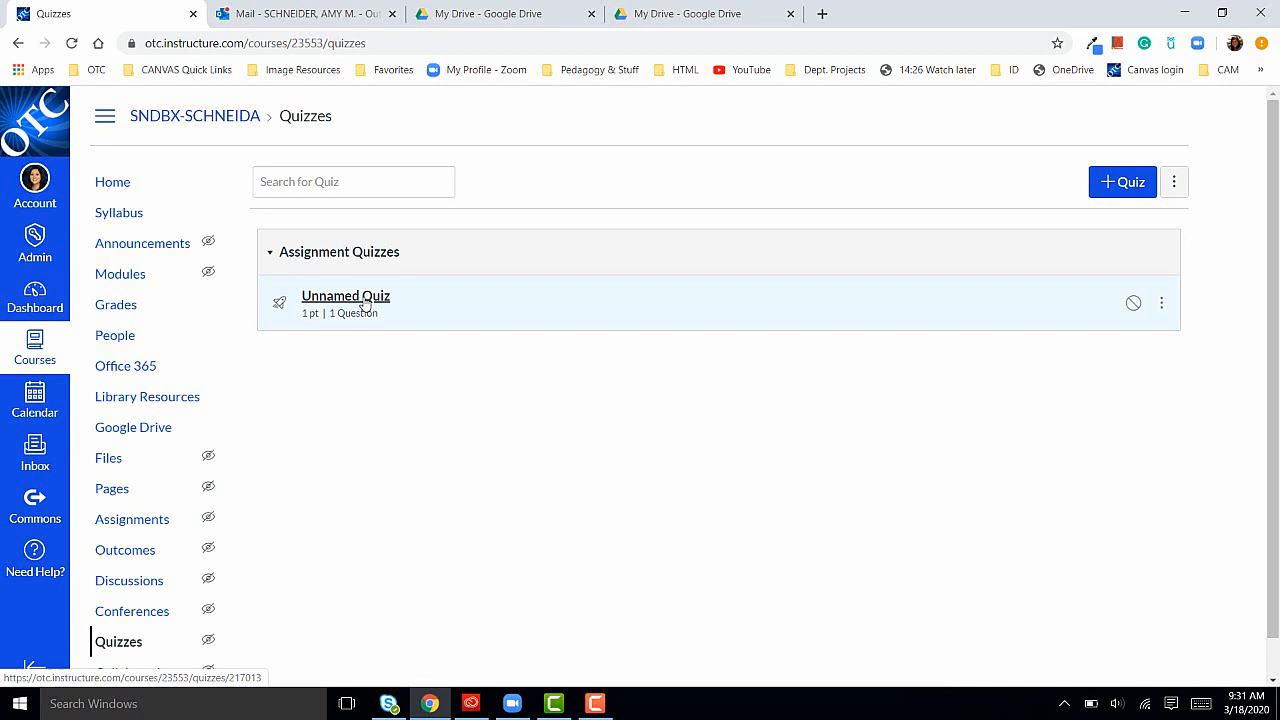
pyautogui.click(344, 296)
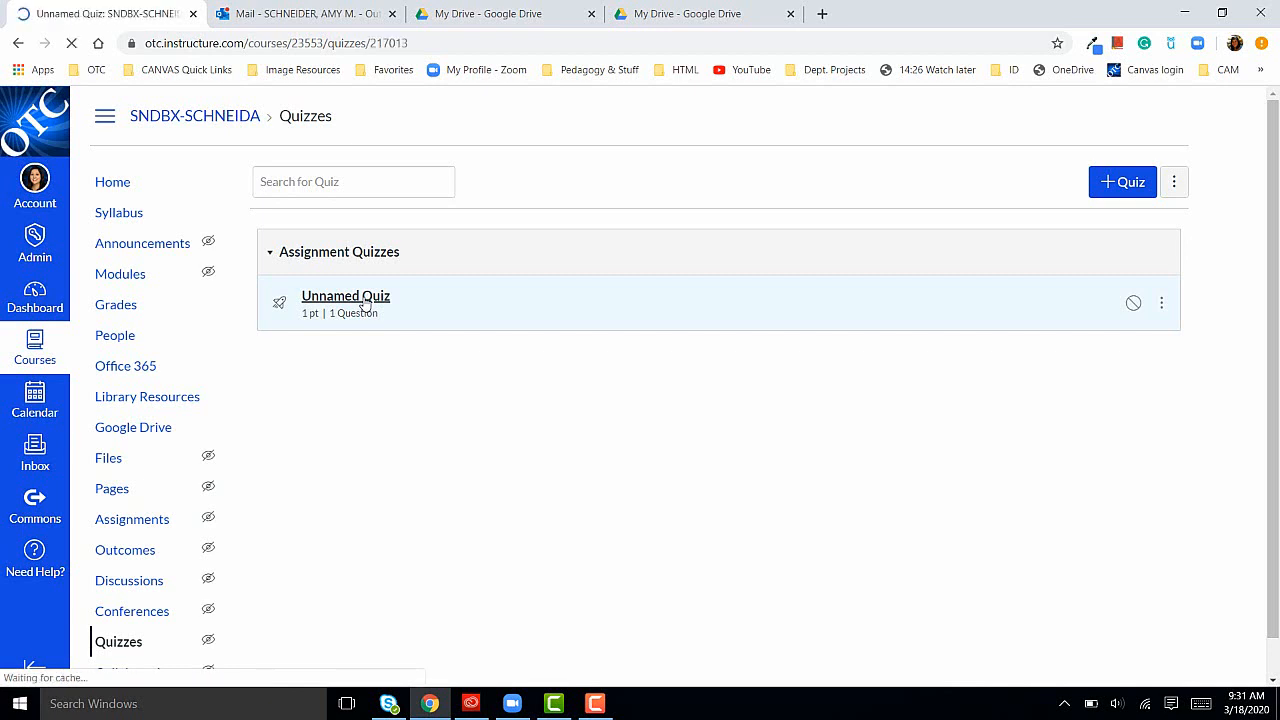
pyautogui.click(344, 296)
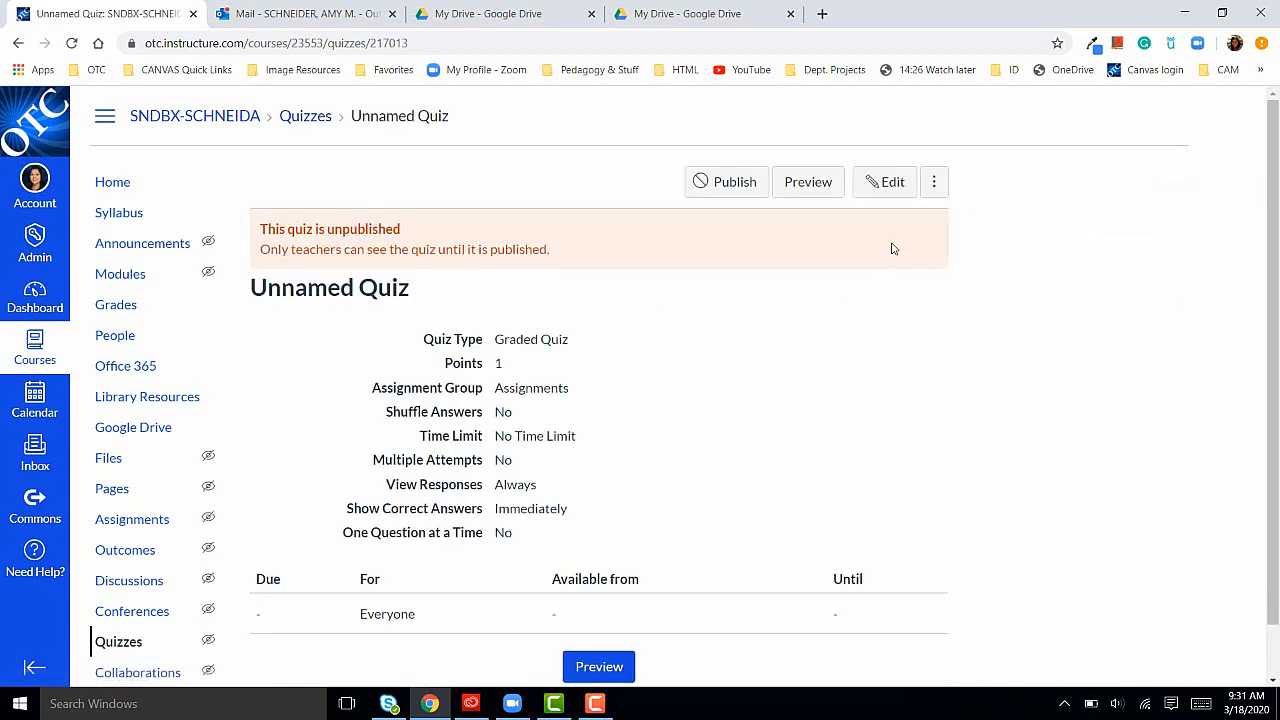
# - Edit the Unnamed Quiz and view its Questions, showing 'What color is the sky?' (1 pt)
pyautogui.click(884, 180)
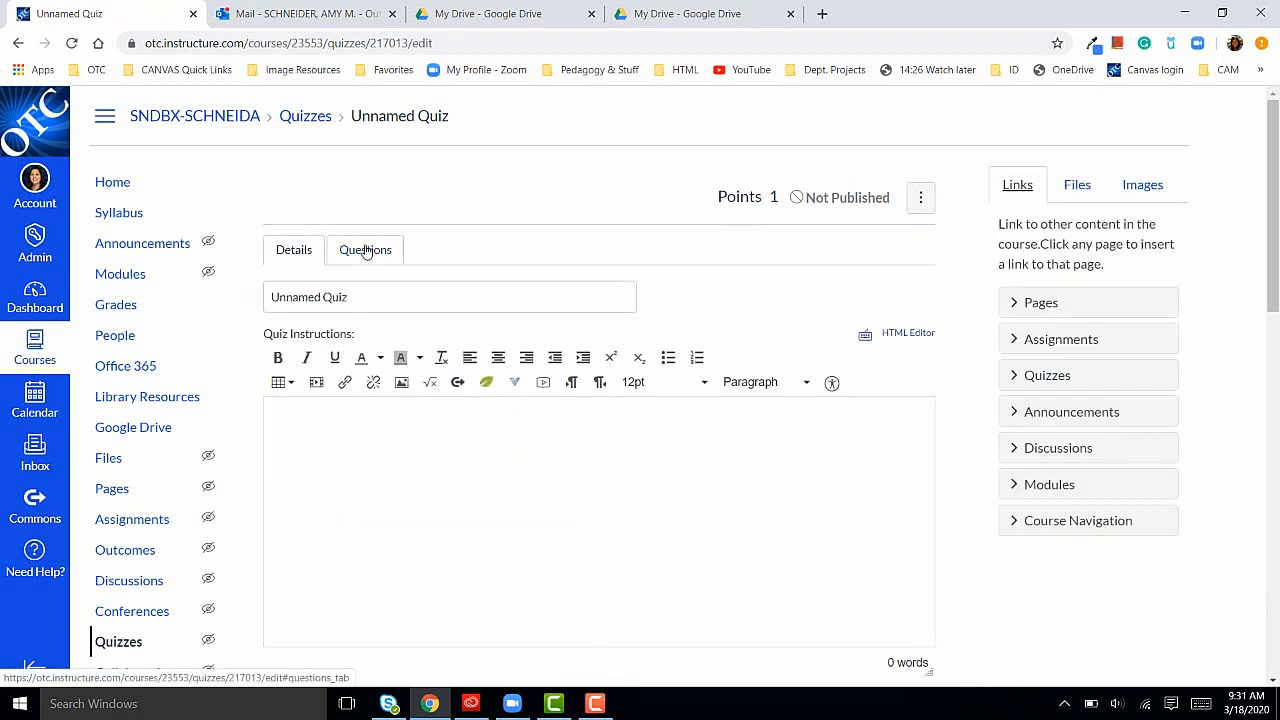
pyautogui.click(364, 248)
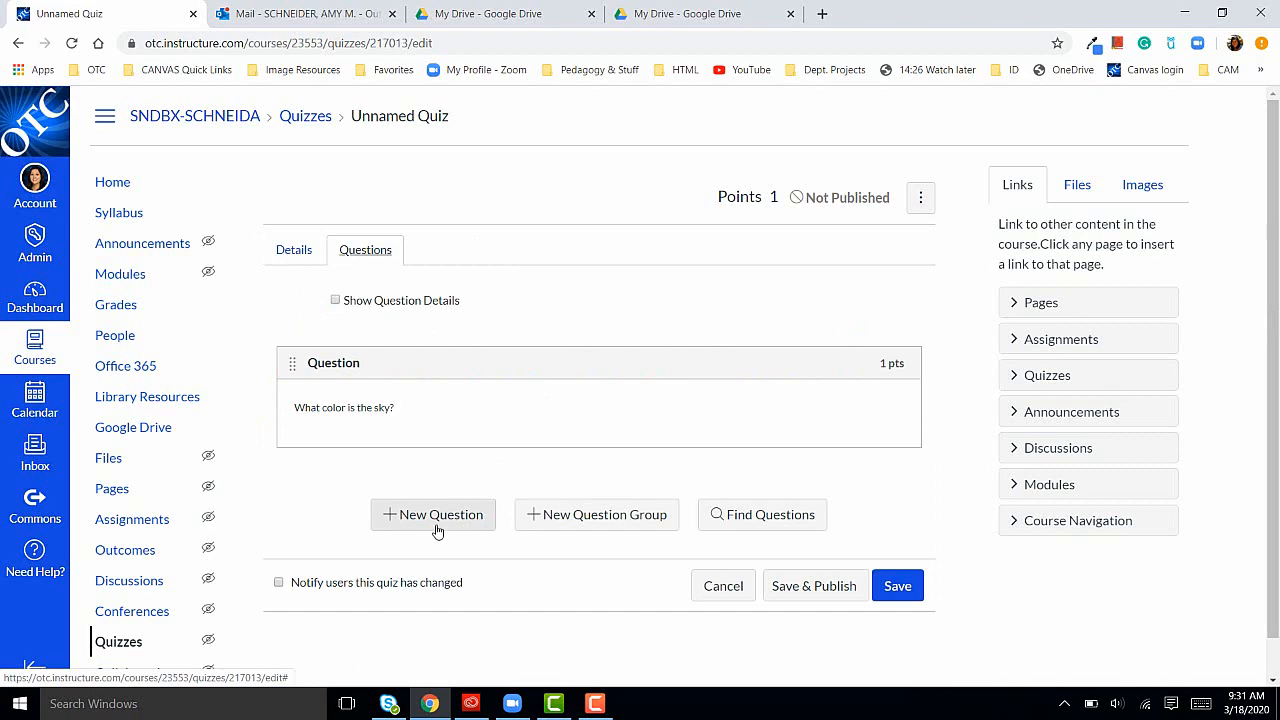
# - Add a new 1-pt question below the sky question, keeping Multiple Choice as its type
pyautogui.click(432, 514)
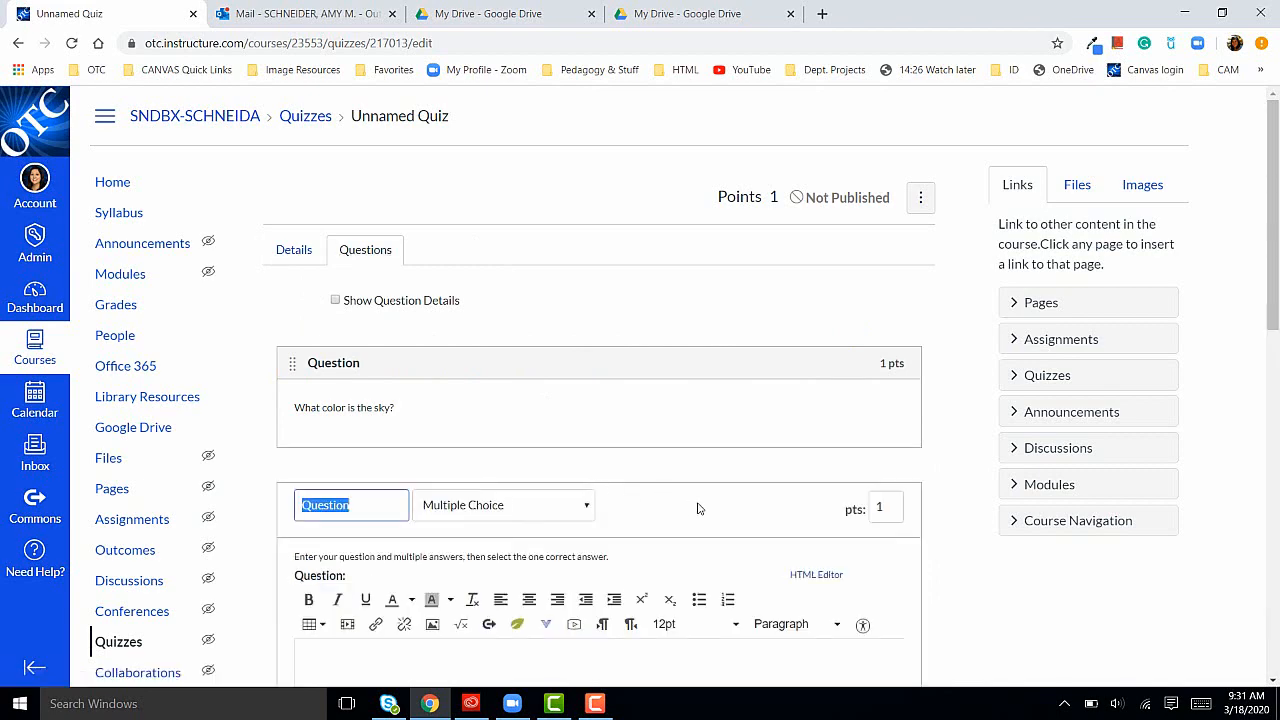
pyautogui.scroll(-3)
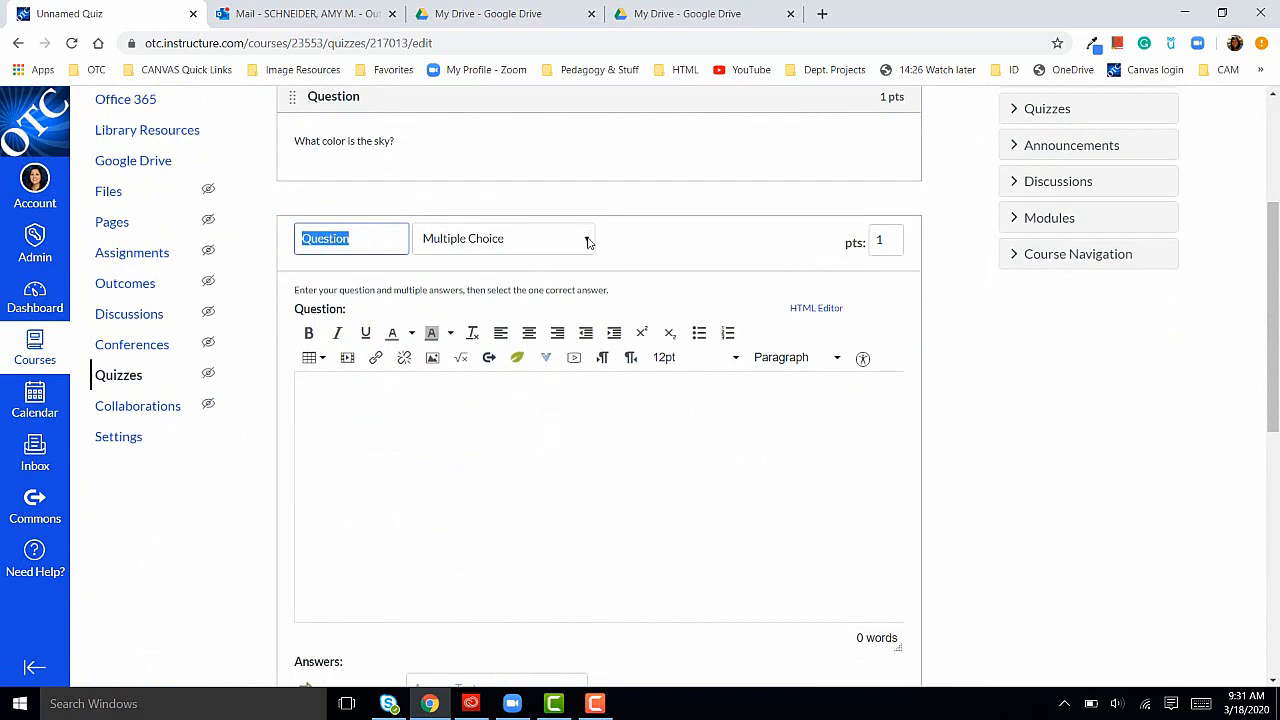
pyautogui.click(504, 238)
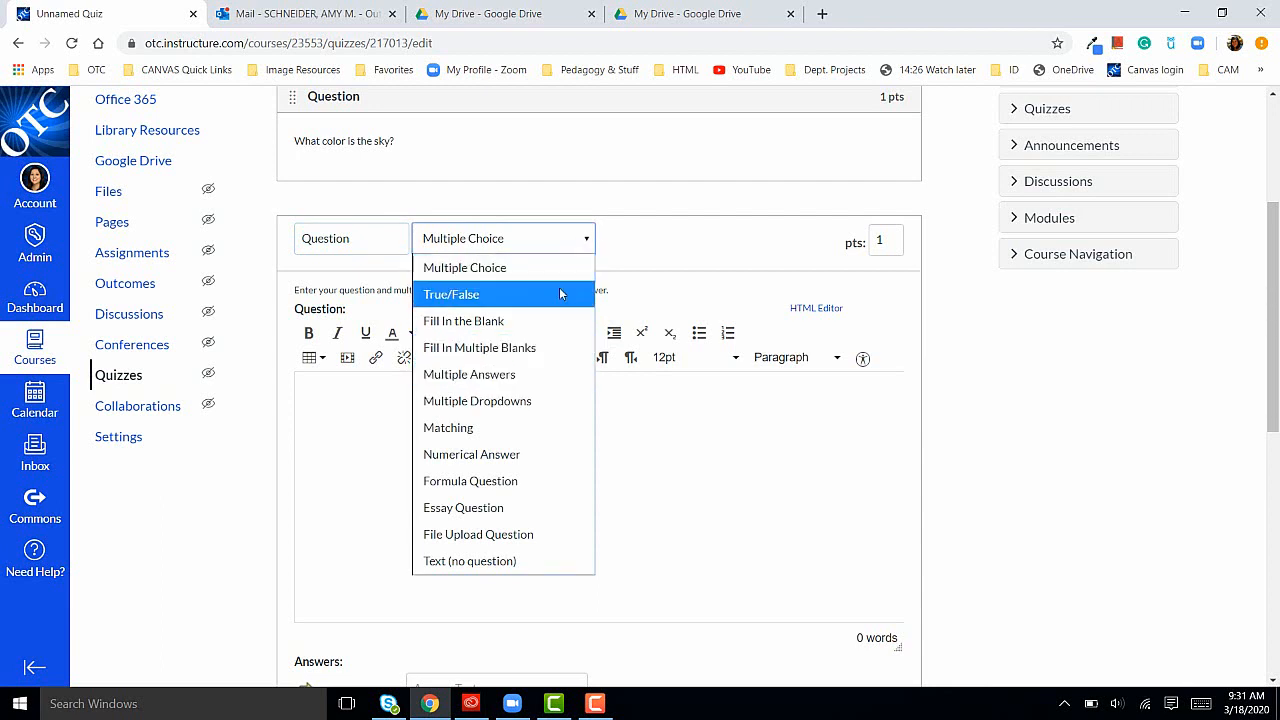
pyautogui.moveTo(546, 244)
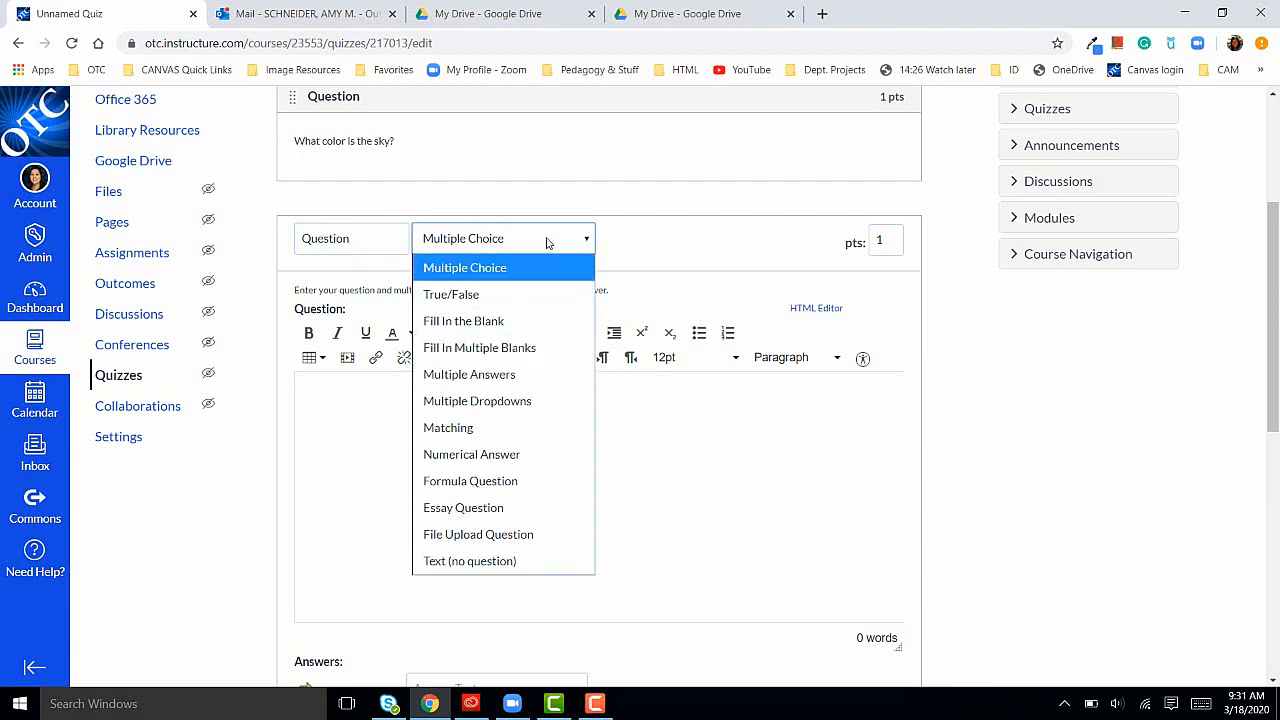
pyautogui.click(464, 268)
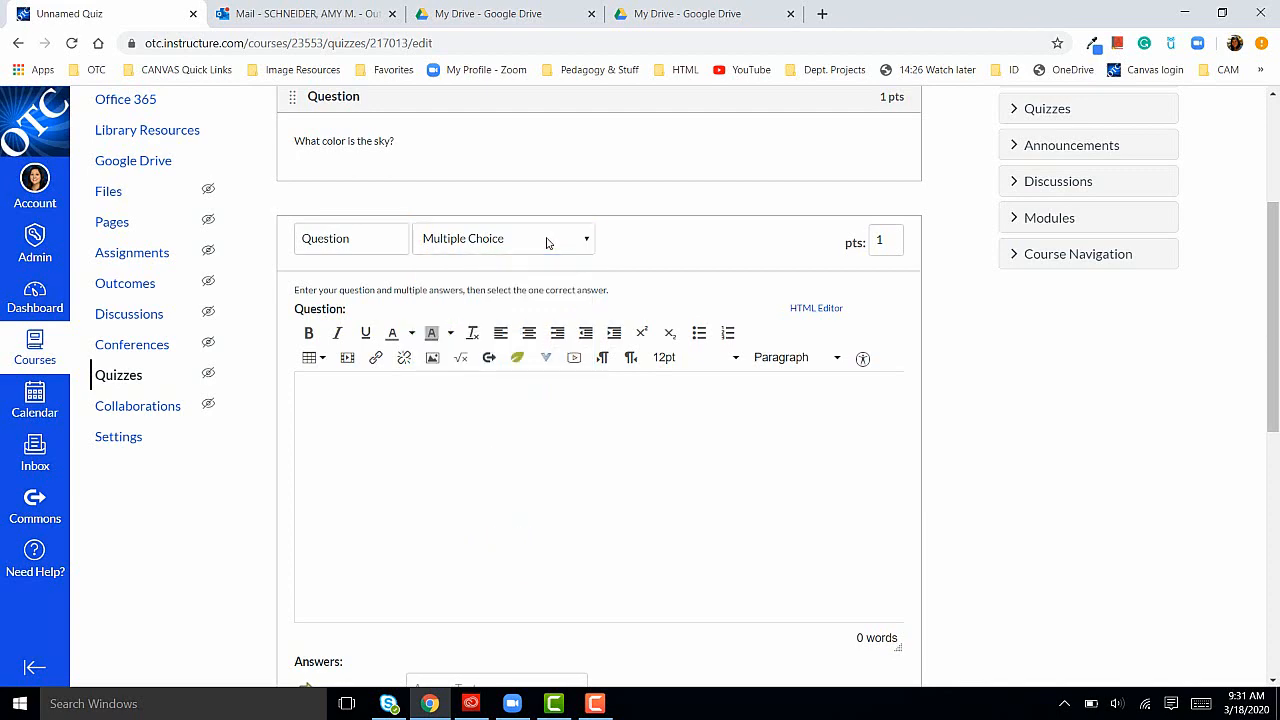
# - Enter the question text 'What is the color of the sky?' and move to the Answers area
pyautogui.click(576, 404)
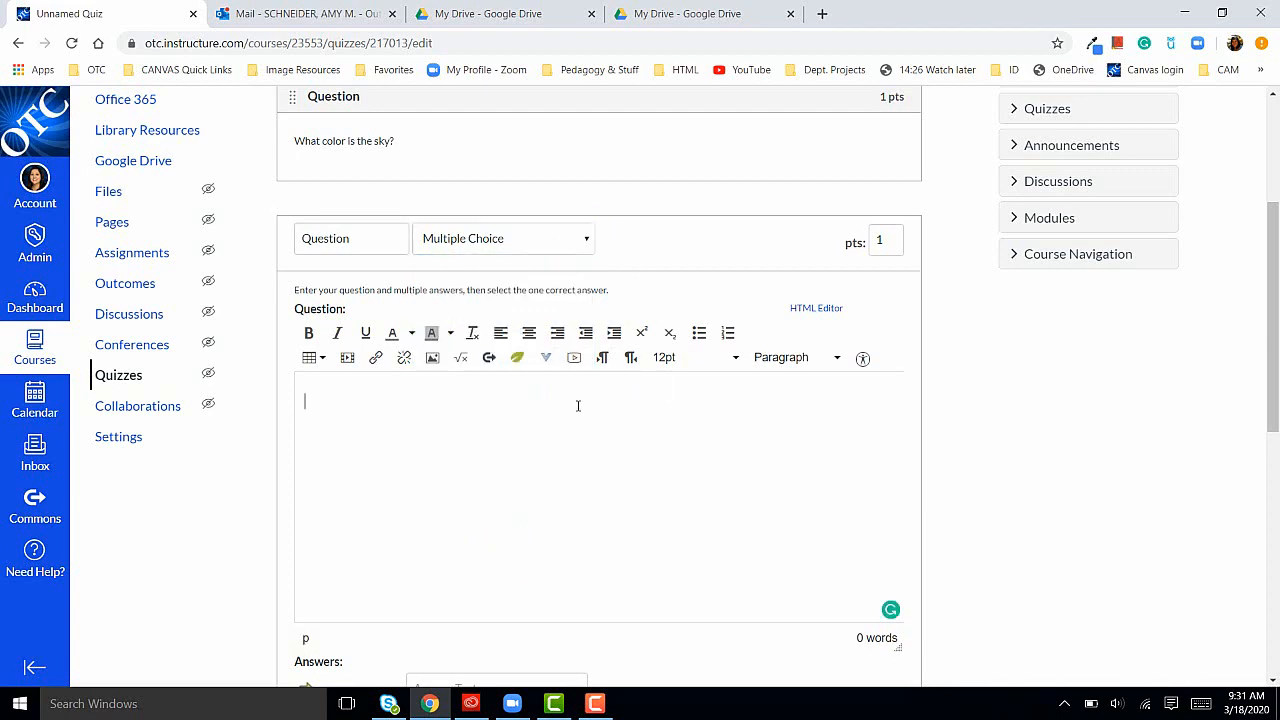
pyautogui.scroll(-3)
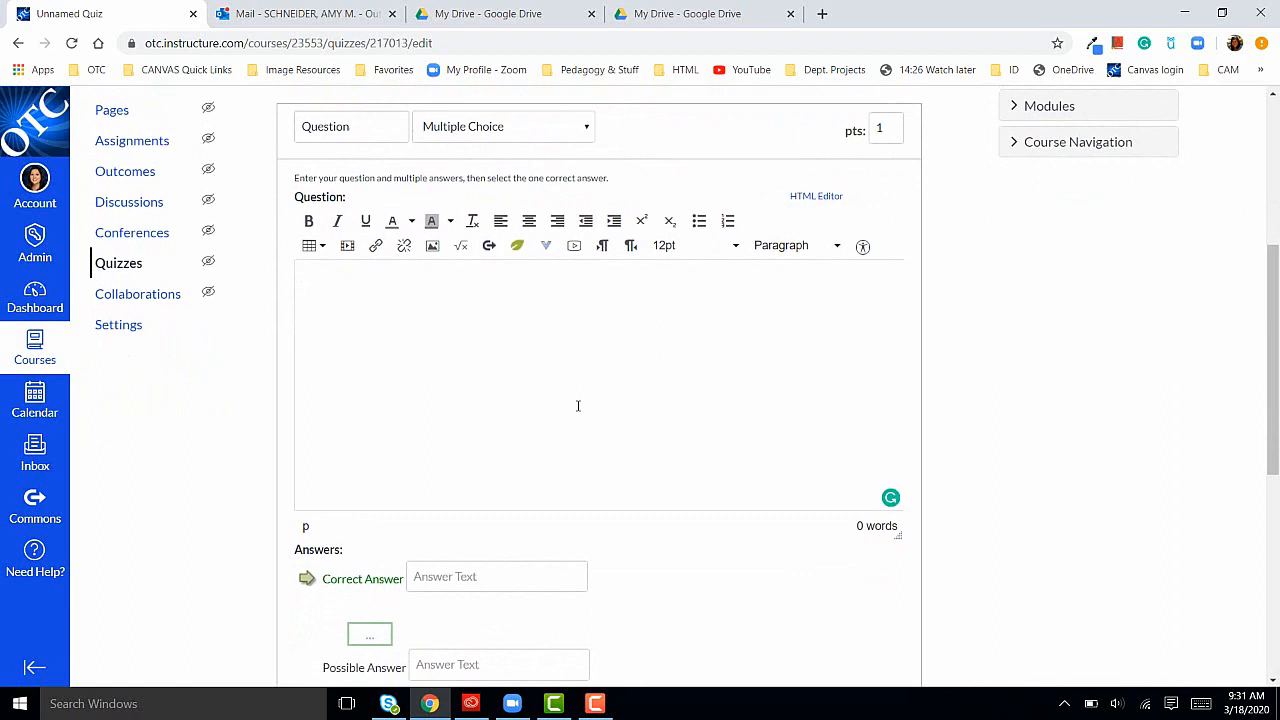
pyautogui.write('What is the color of the sky?')
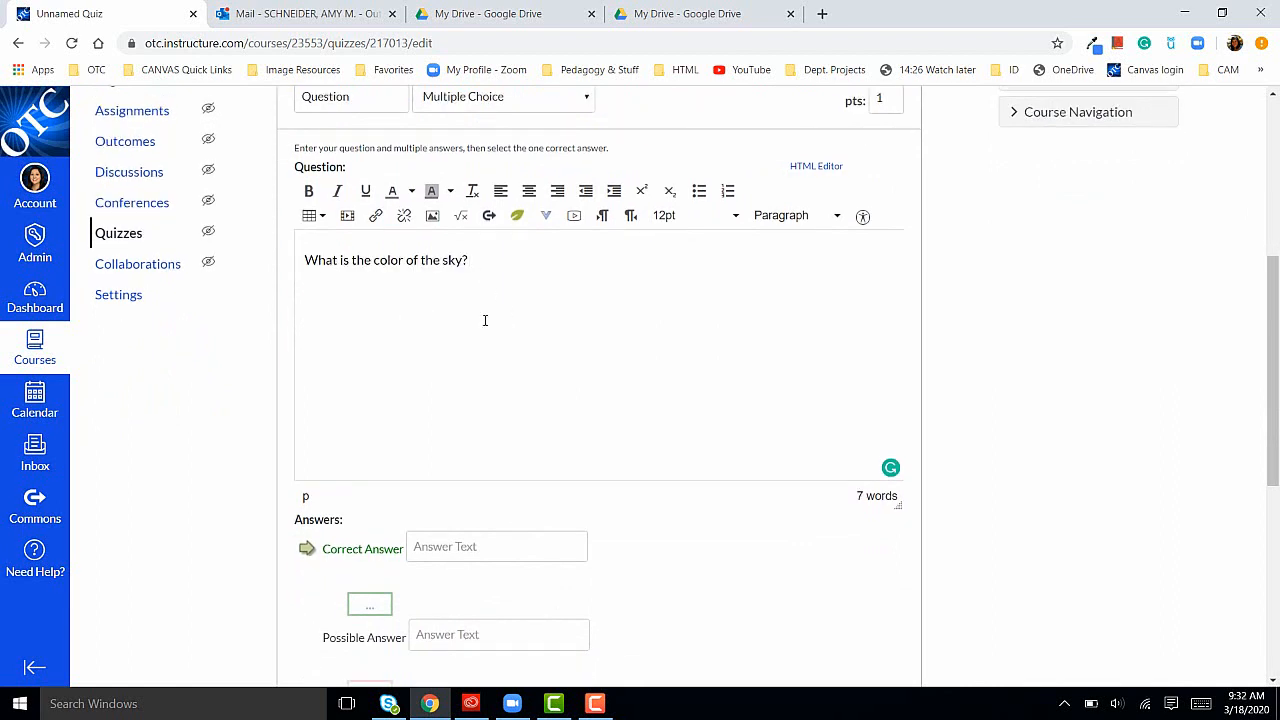
pyautogui.scroll(-3)
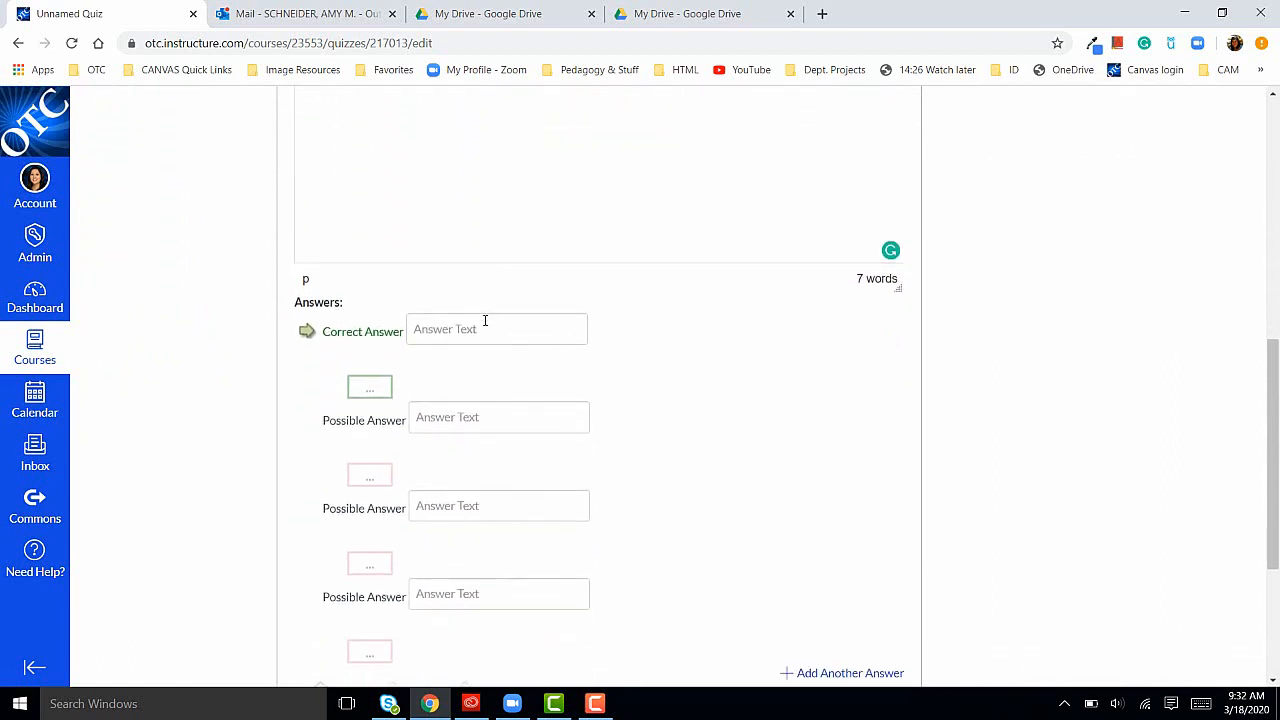
pyautogui.scroll(-3)
pyautogui.write('orange')
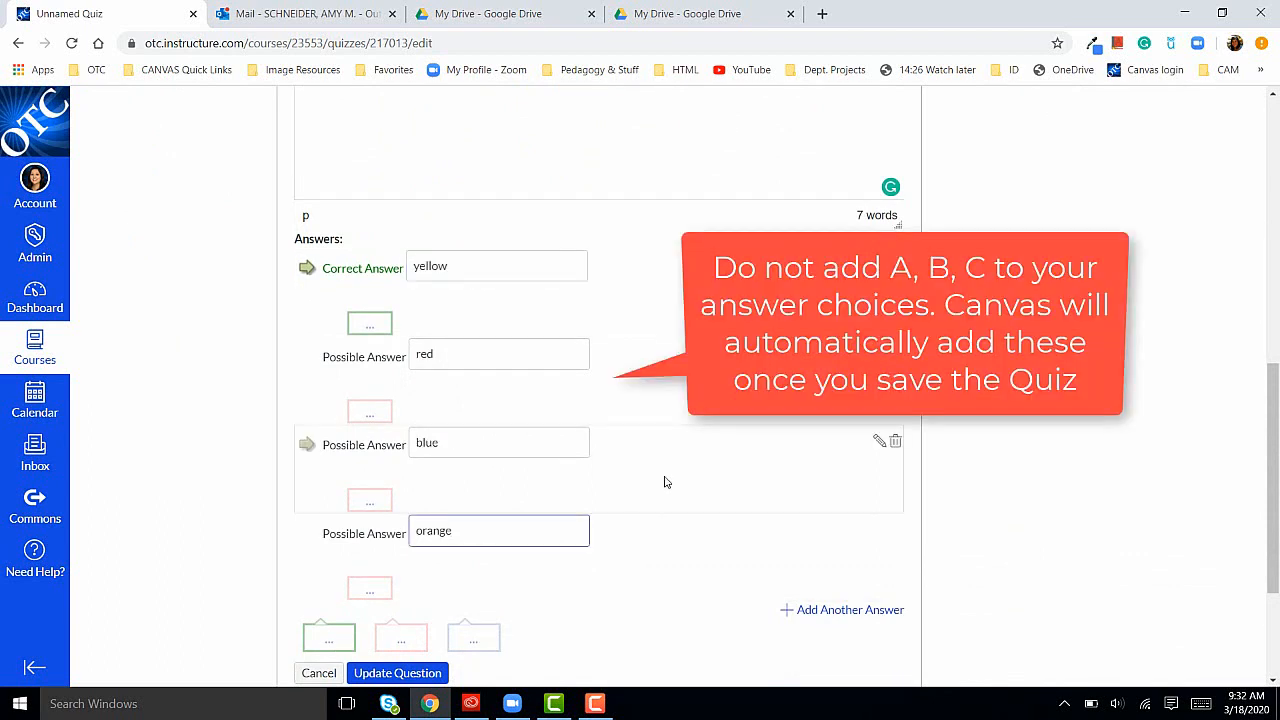
pyautogui.moveTo(308, 356)
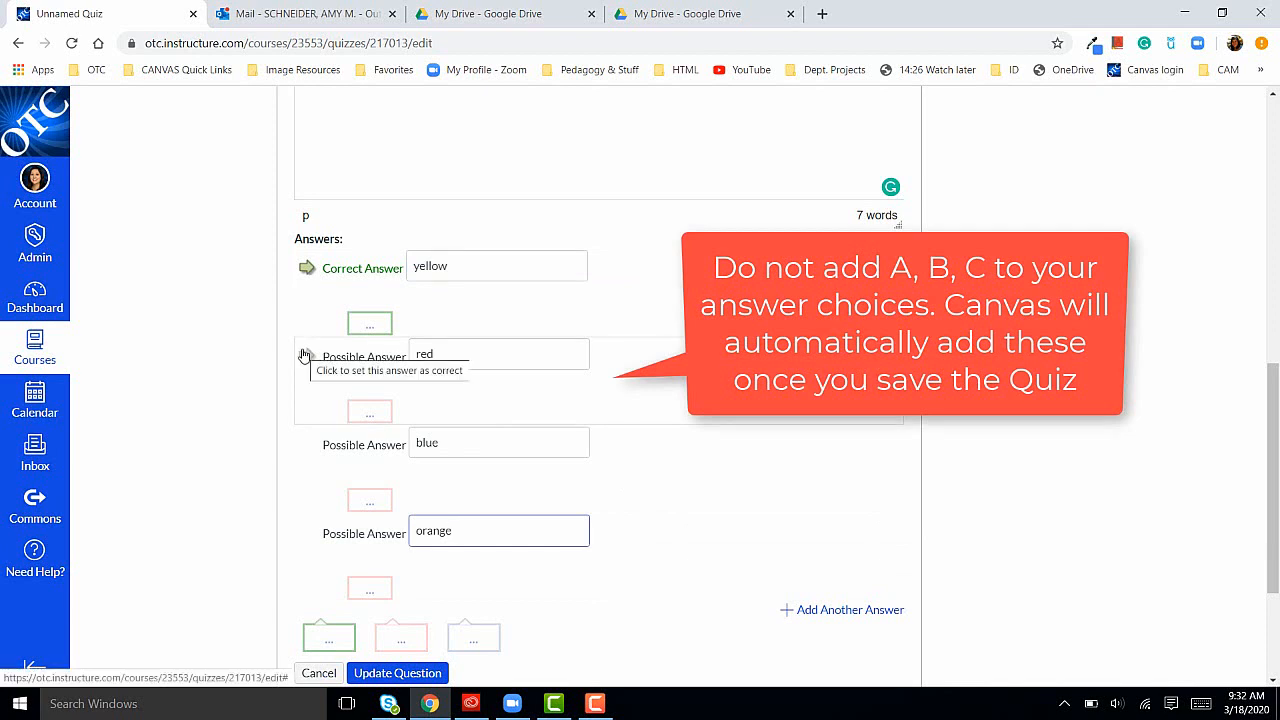
pyautogui.moveTo(308, 450)
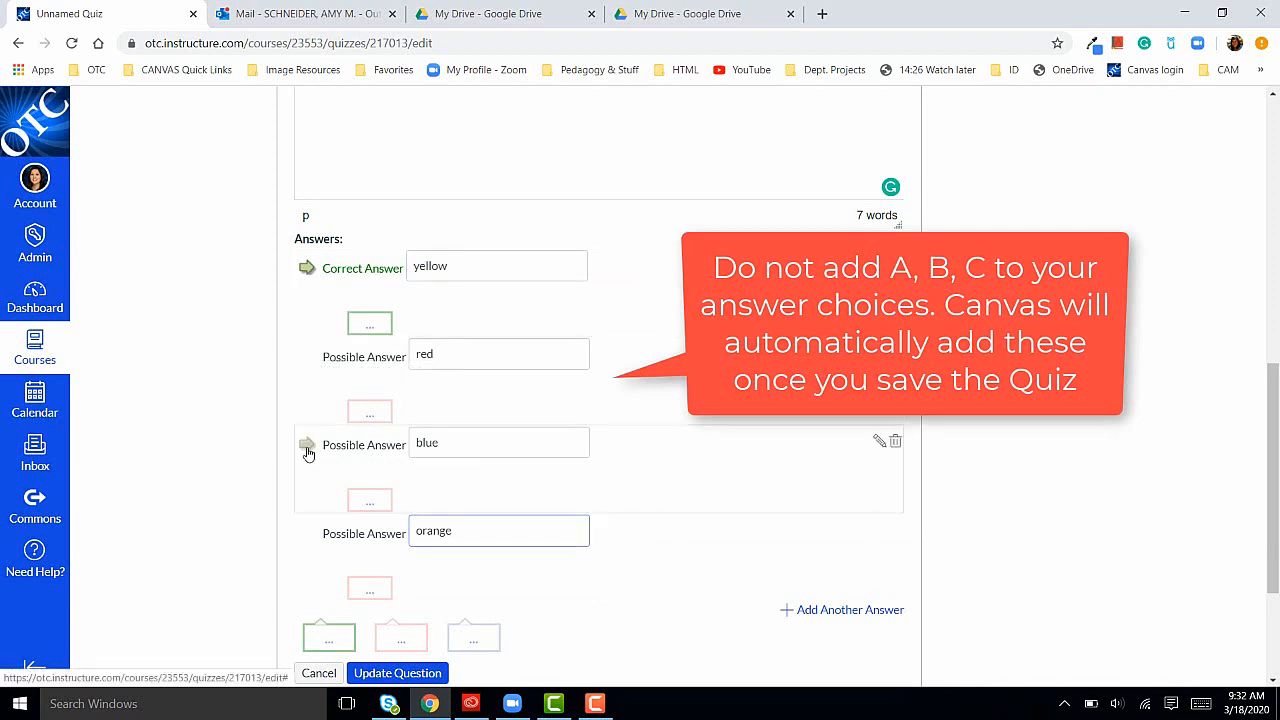
# - Mark 'blue' as the correct answer instead of 'yellow'
pyautogui.click(308, 444)
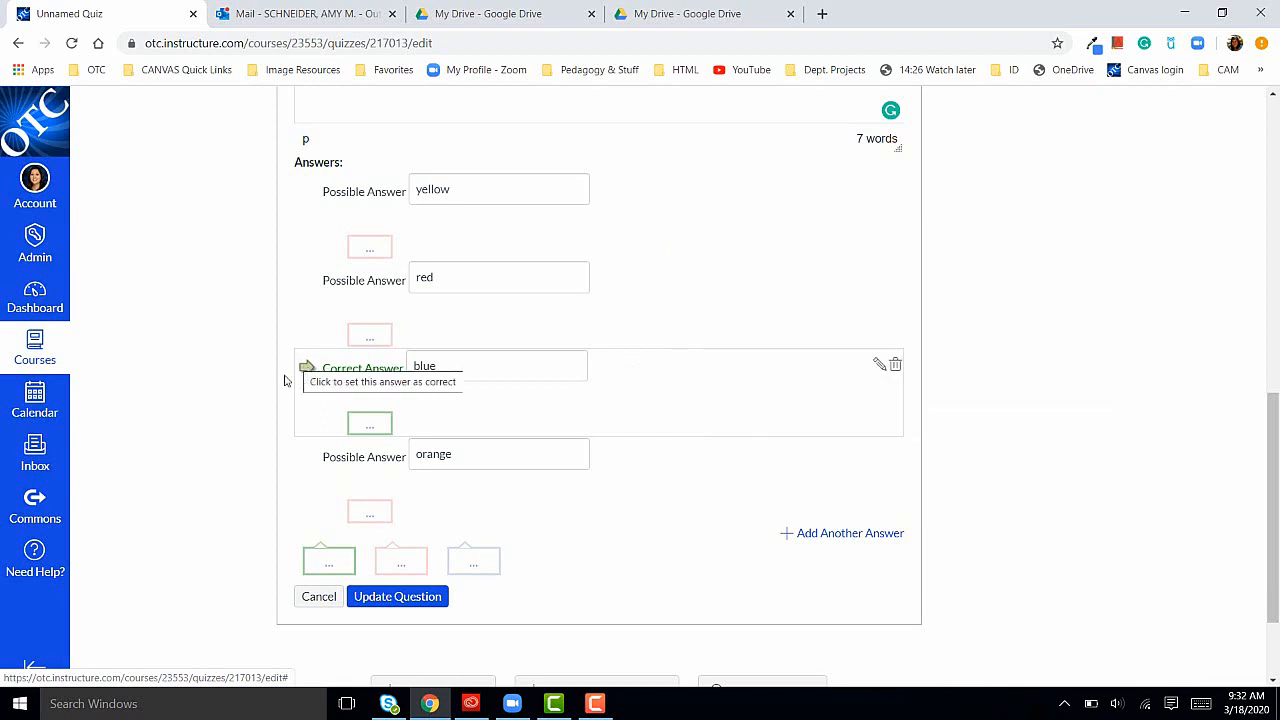
pyautogui.moveTo(400, 600)
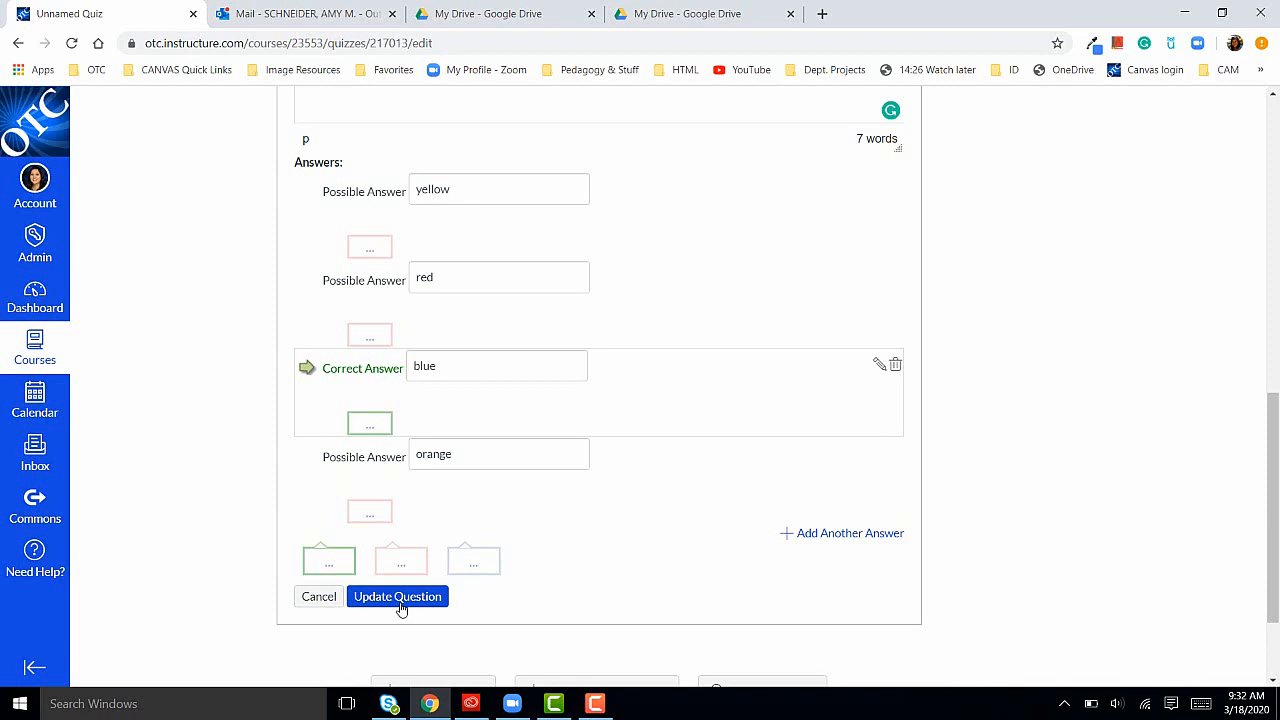
# - Update the question so the quiz lists both sky questions totalling 2 points
pyautogui.click(396, 596)
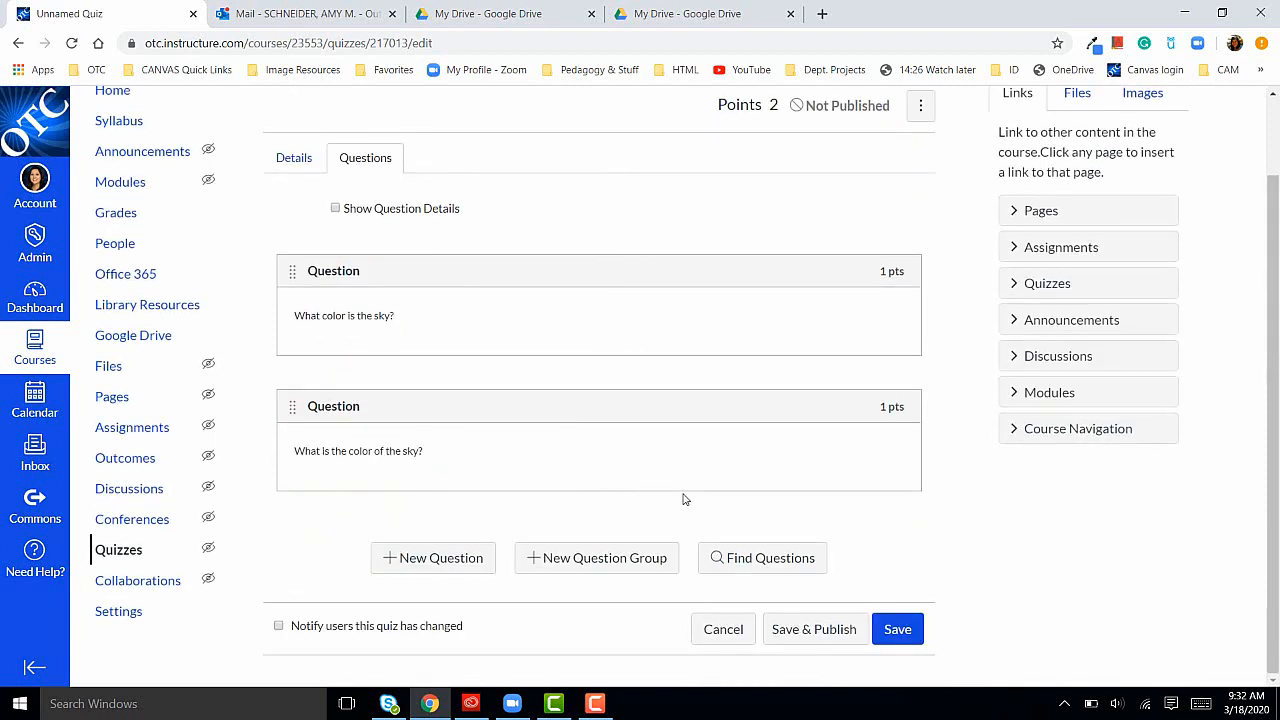
pyautogui.moveTo(856, 524)
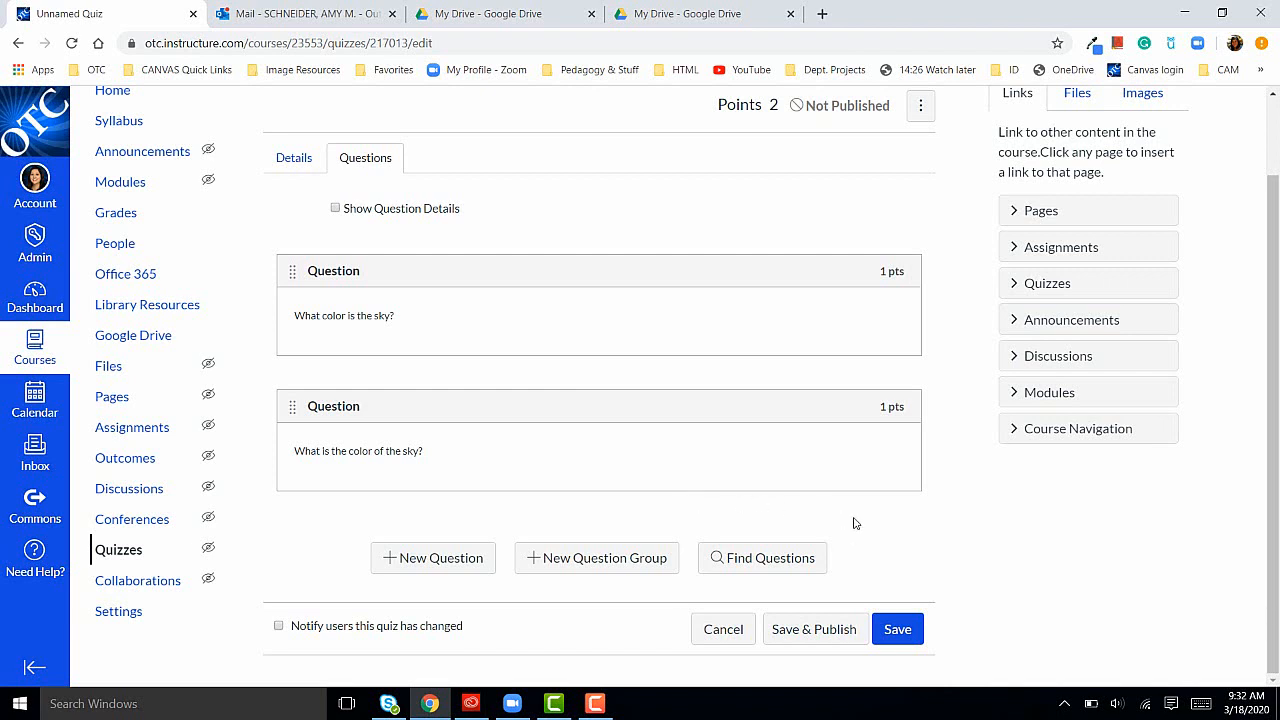
pyautogui.moveTo(912, 660)
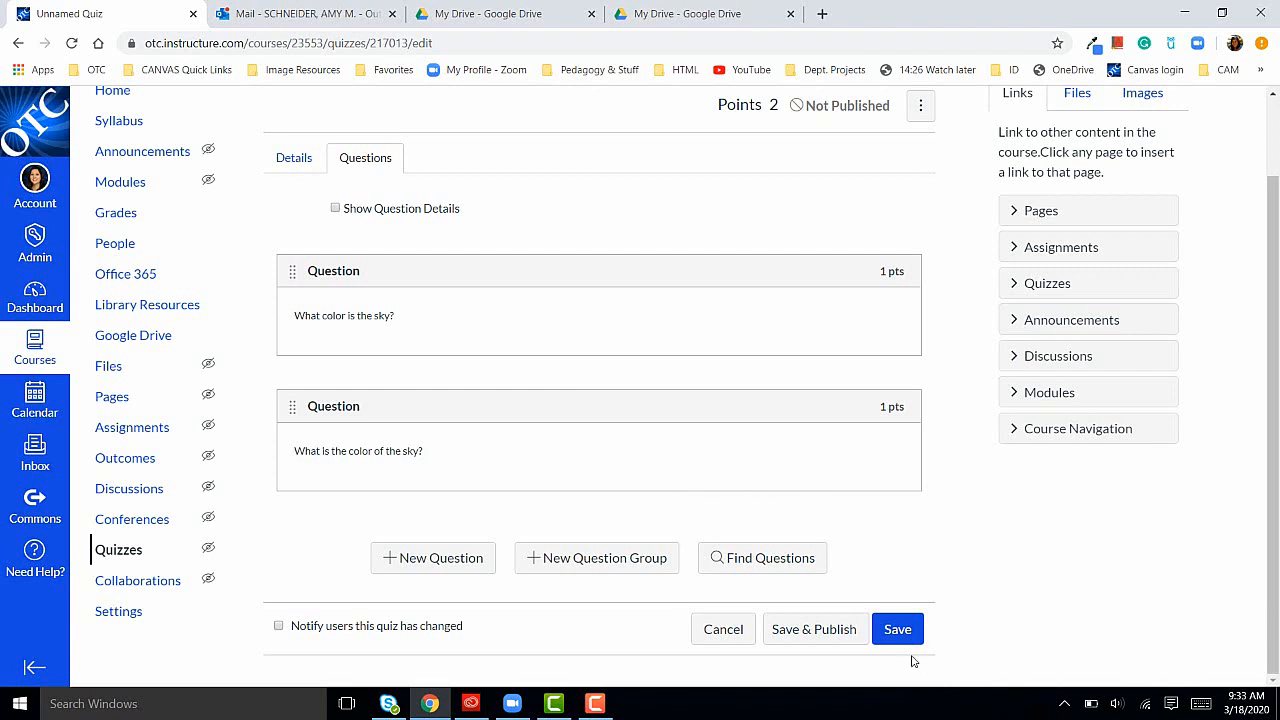
pyautogui.moveTo(814, 628)
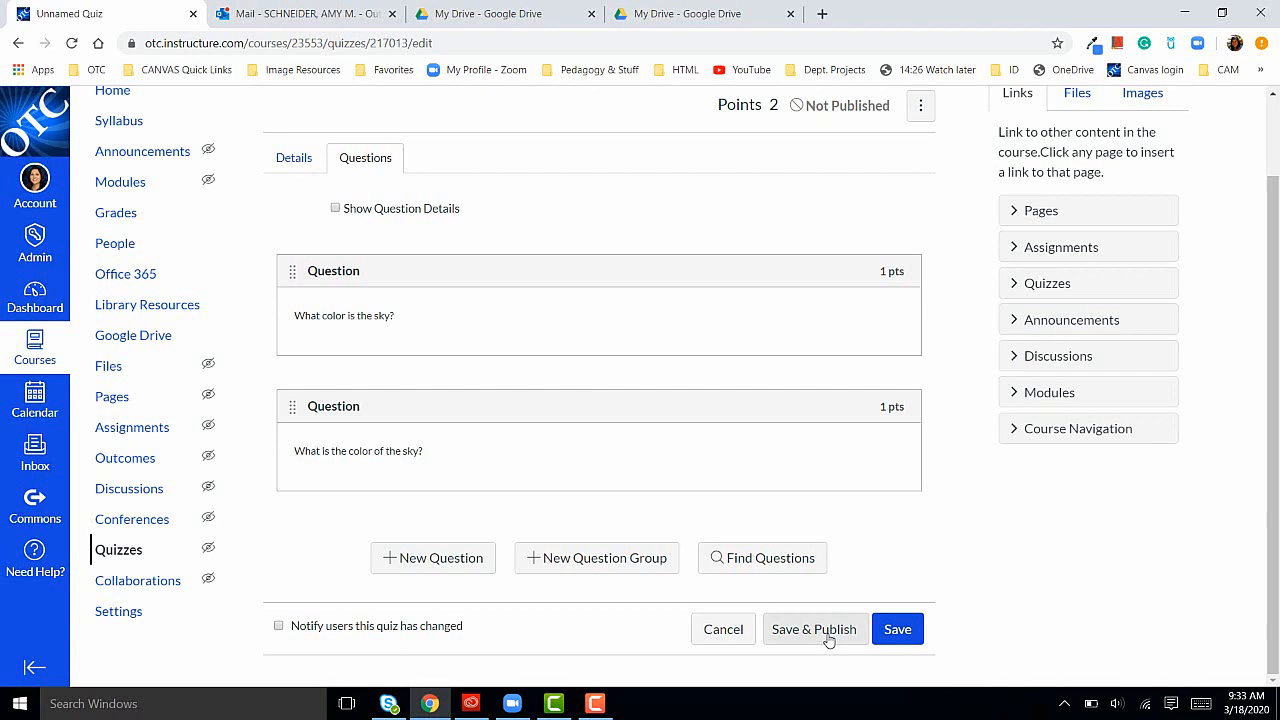
pyautogui.moveTo(838, 640)
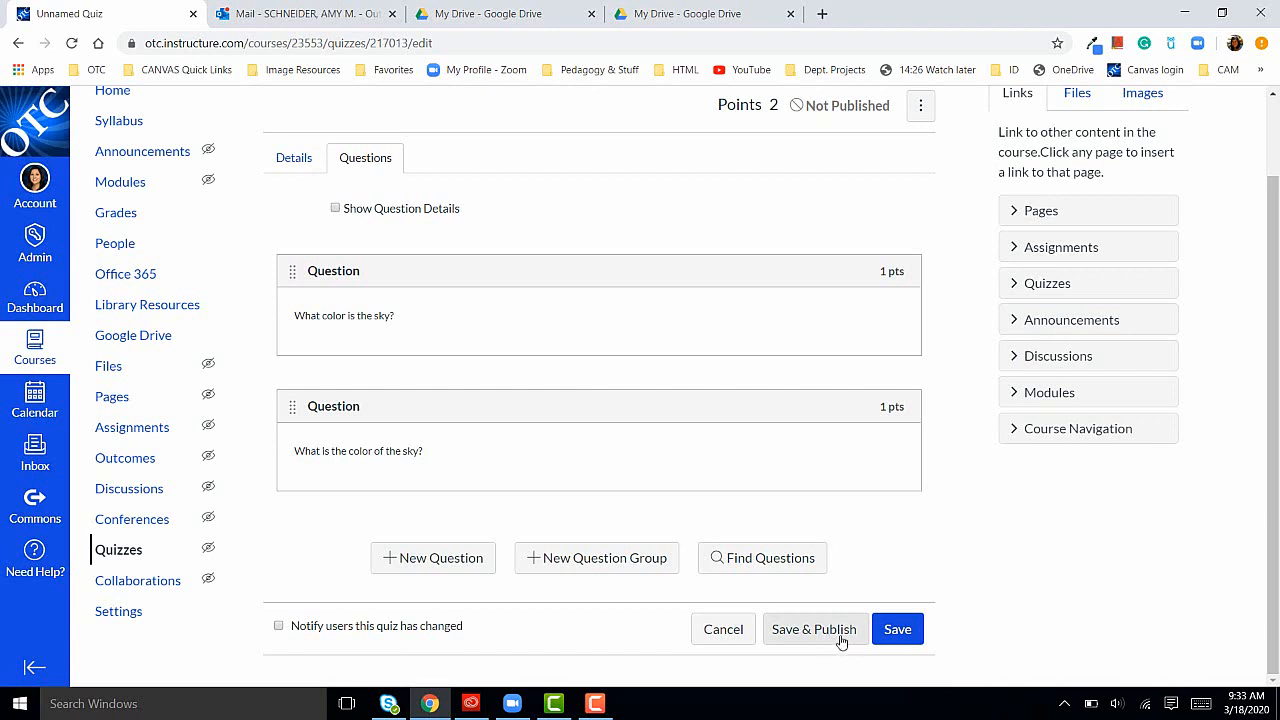